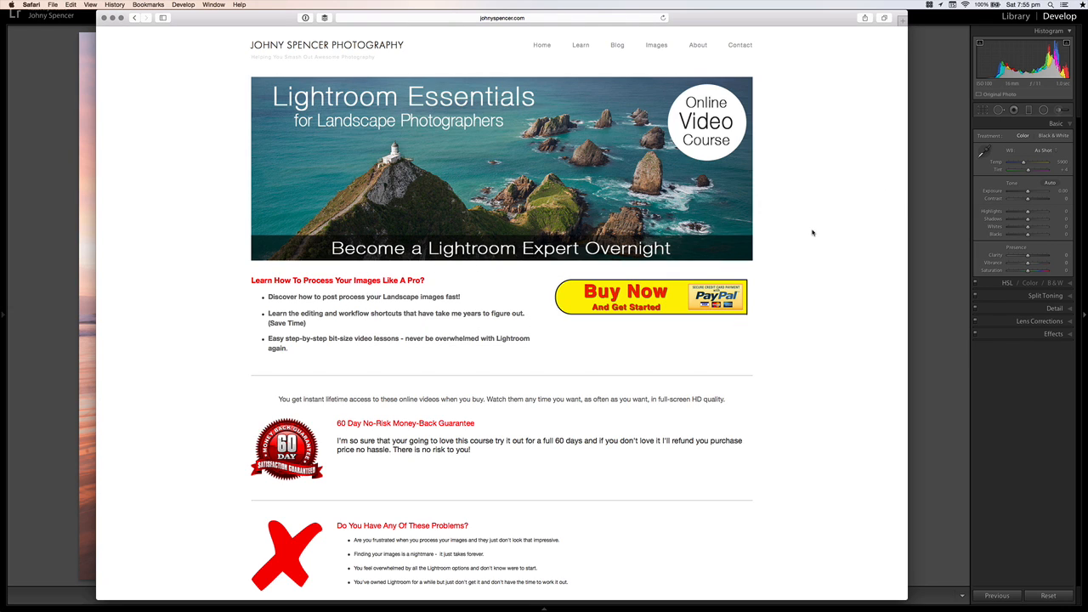
{"action": "mouse_move", "coordinate": [811, 236]}
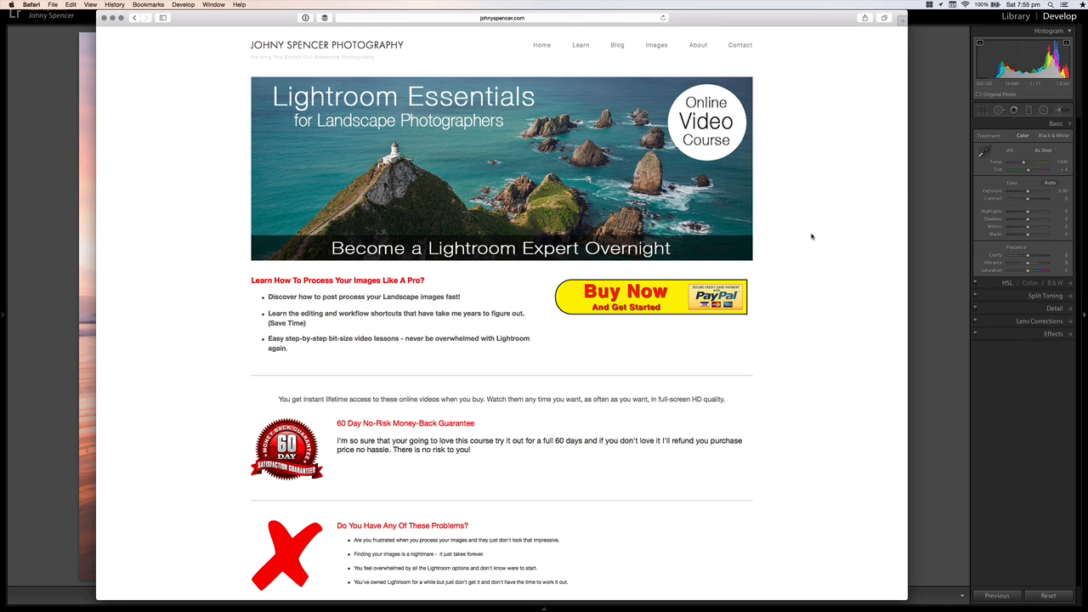
{"action": "mouse_move", "coordinate": [816, 222]}
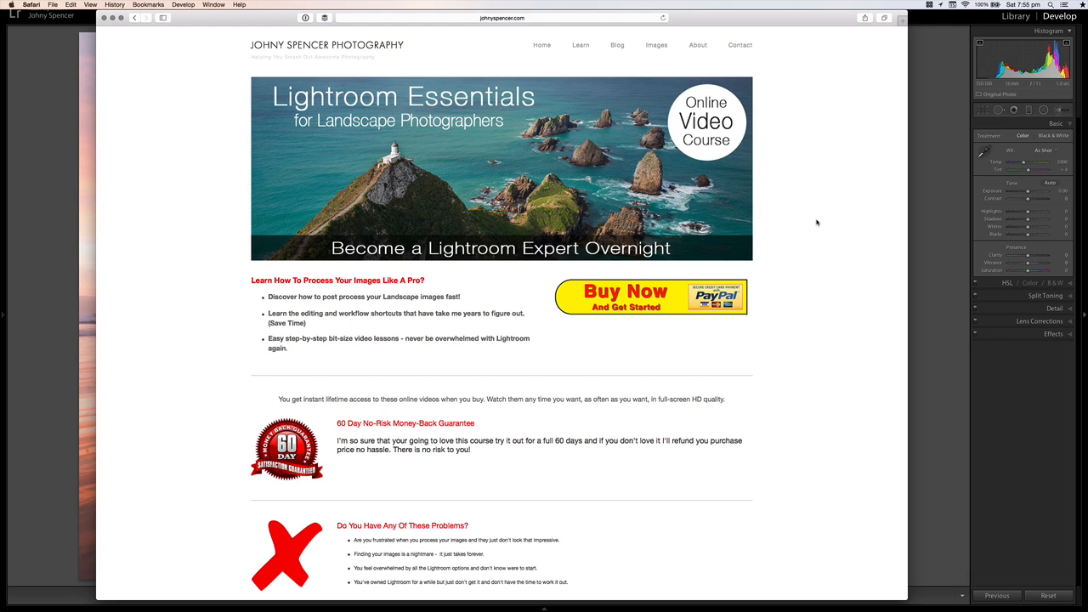
{"action": "mouse_move", "coordinate": [813, 240]}
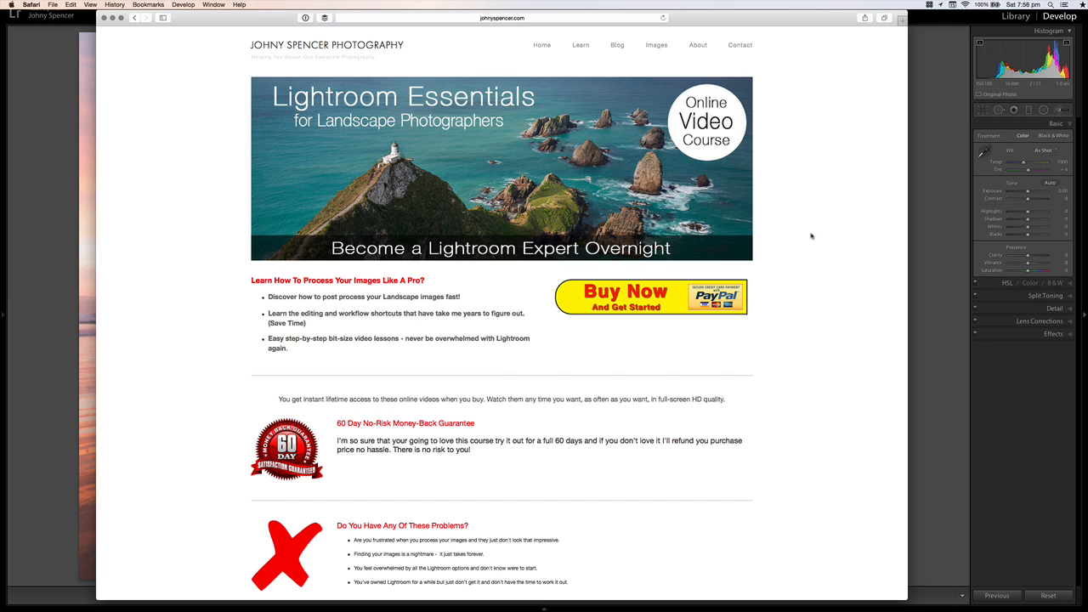
- Lower Exposure in the Basic panel, comparing against brighter settings, and settle it at −1.06
{"action": "scroll", "scroll_direction": "down", "scroll_amount": 3}
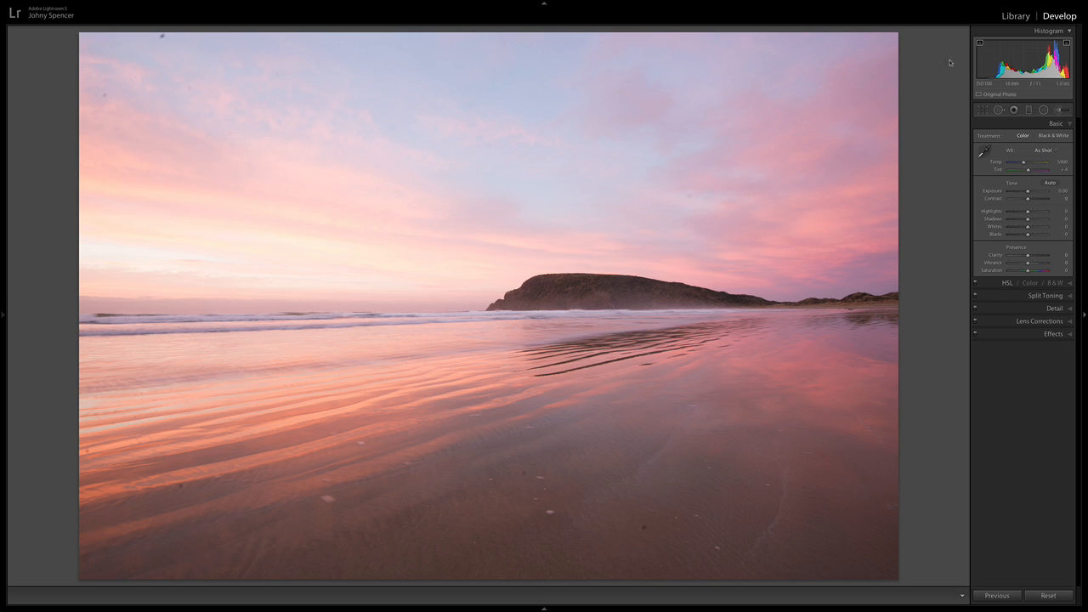
{"action": "mouse_move", "coordinate": [943, 68]}
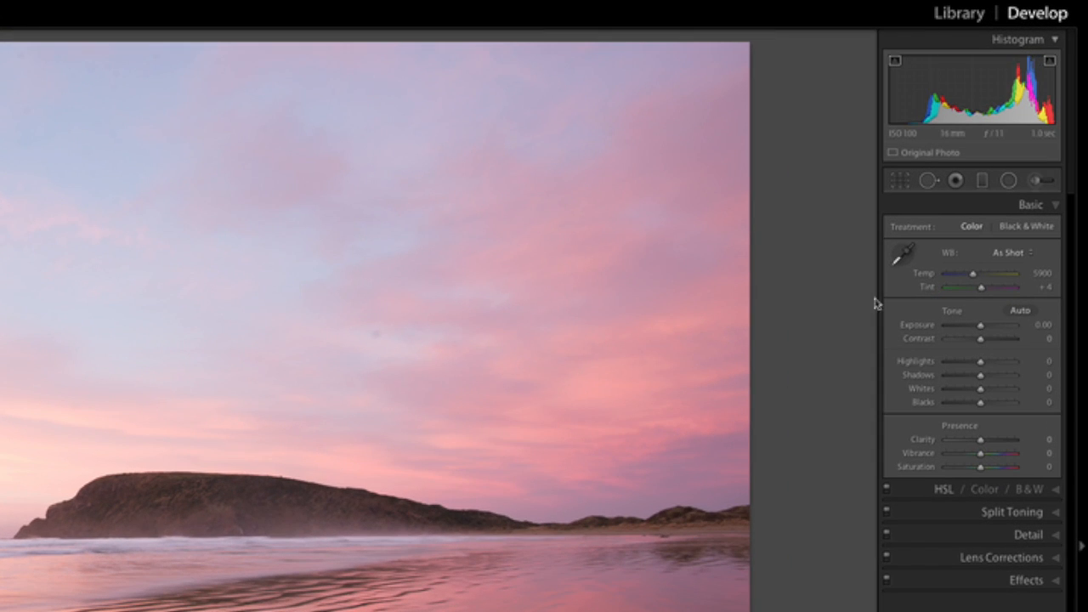
{"action": "mouse_move", "coordinate": [789, 375]}
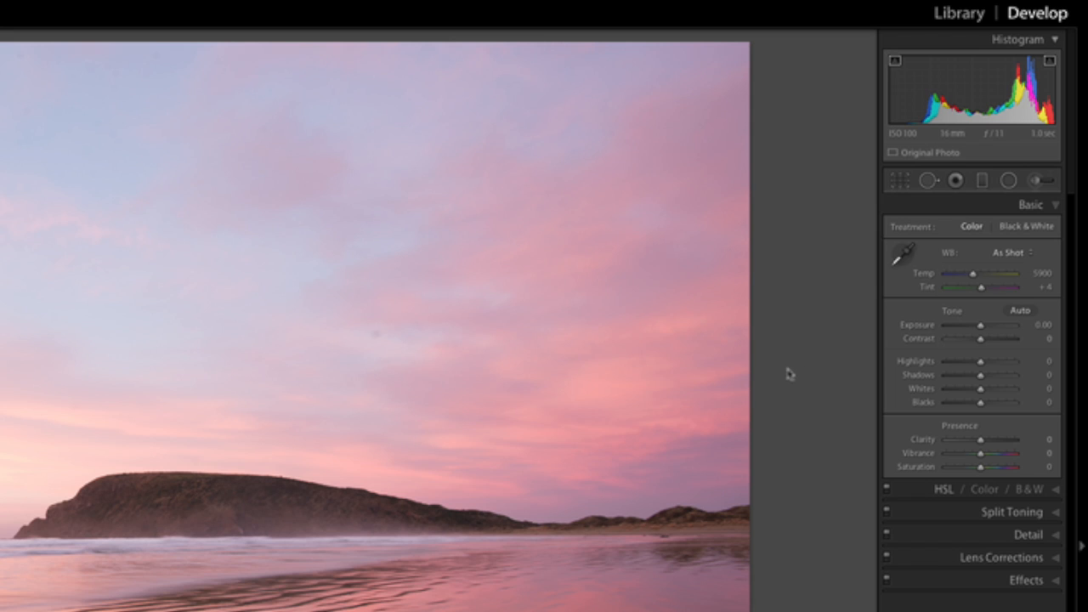
{"action": "mouse_move", "coordinate": [842, 142]}
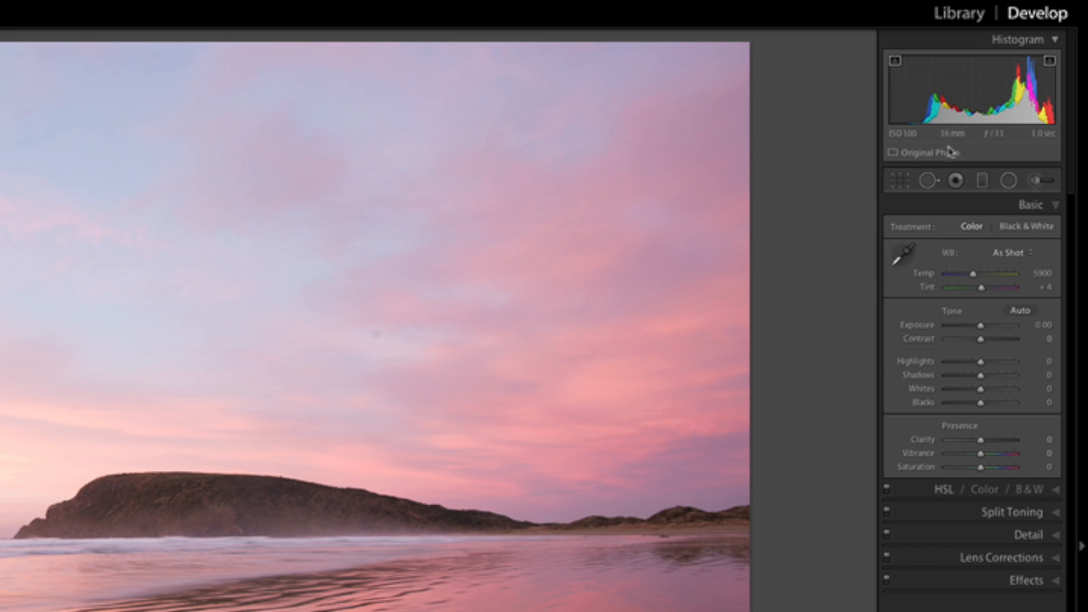
{"action": "mouse_move", "coordinate": [847, 134]}
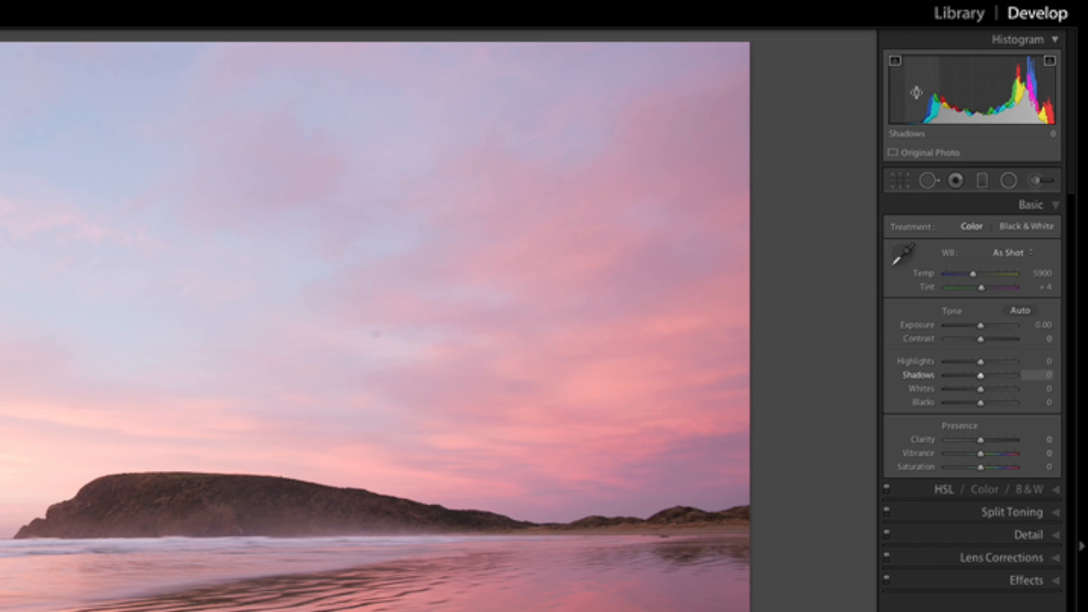
{"action": "mouse_move", "coordinate": [980, 324]}
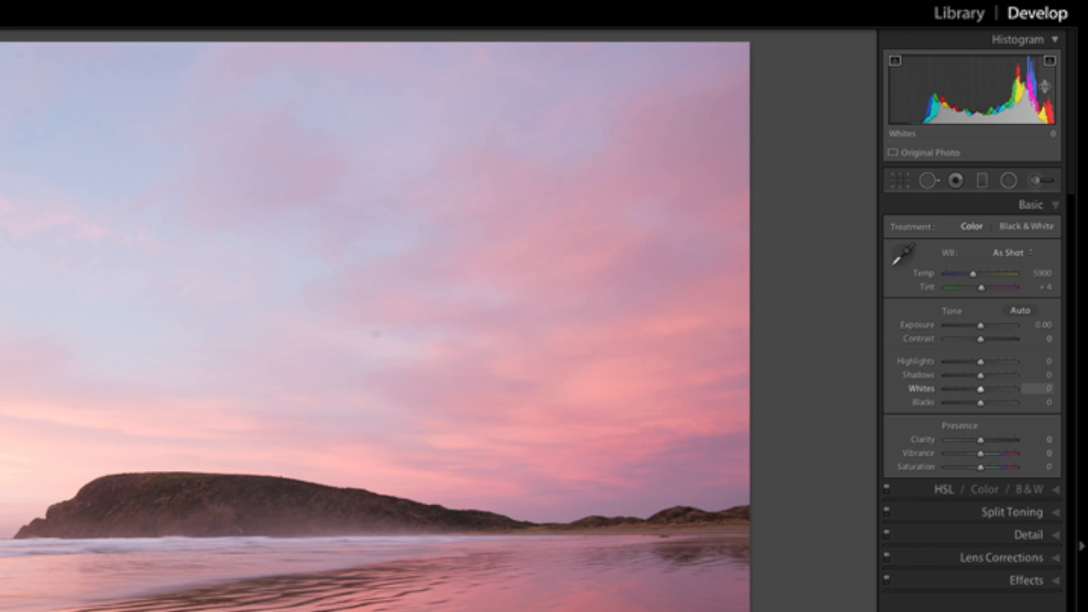
{"action": "mouse_move", "coordinate": [1043, 90]}
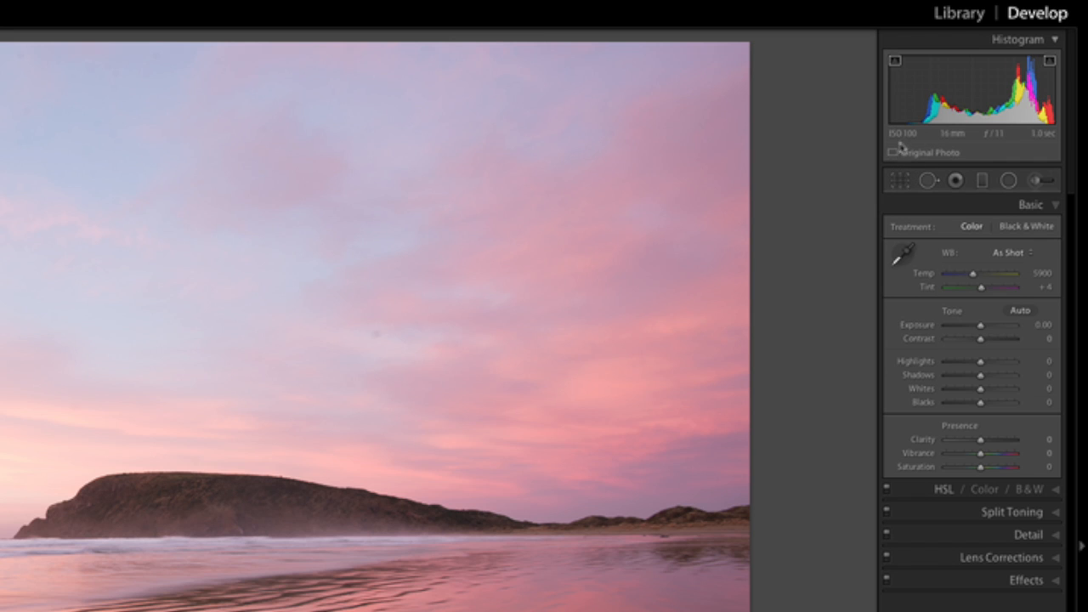
{"action": "mouse_move", "coordinate": [918, 133]}
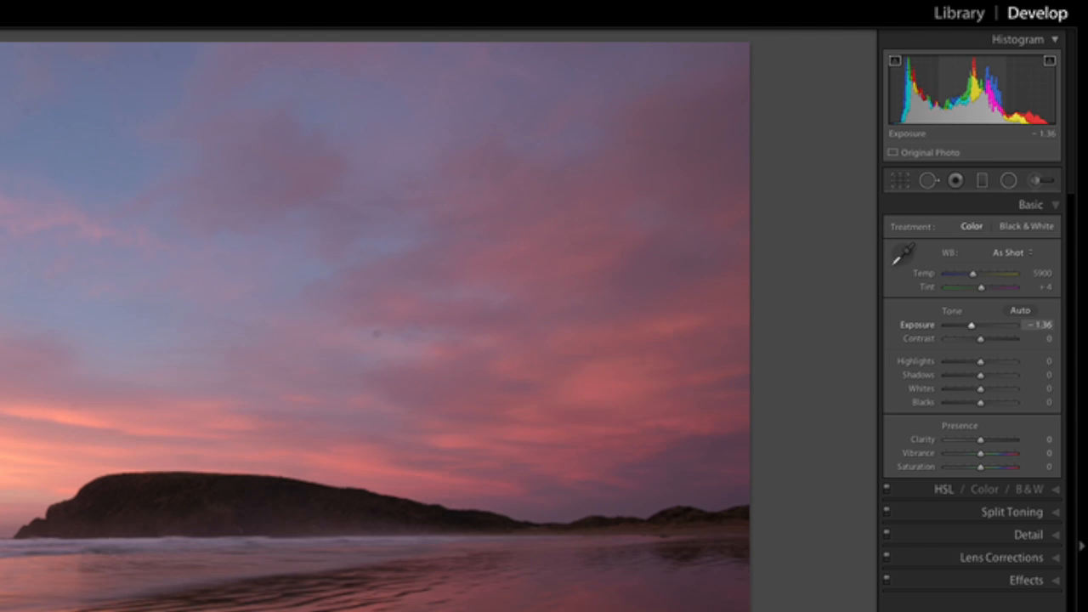
{"action": "left_click_drag", "start_coordinate": [972, 324], "coordinate": [968, 325]}
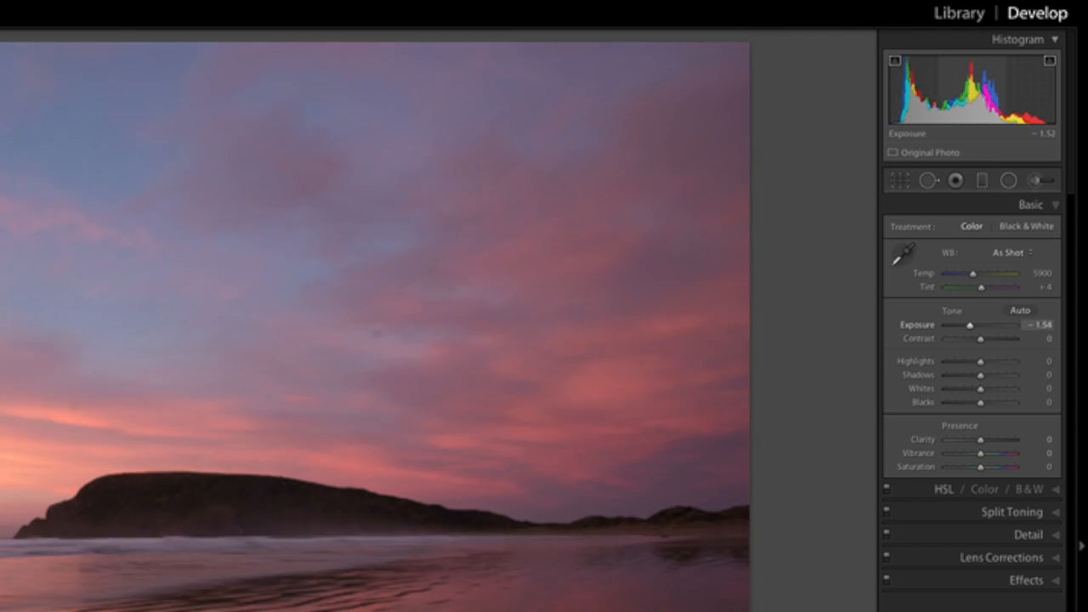
{"action": "left_click_drag", "start_coordinate": [969, 325], "coordinate": [982, 324]}
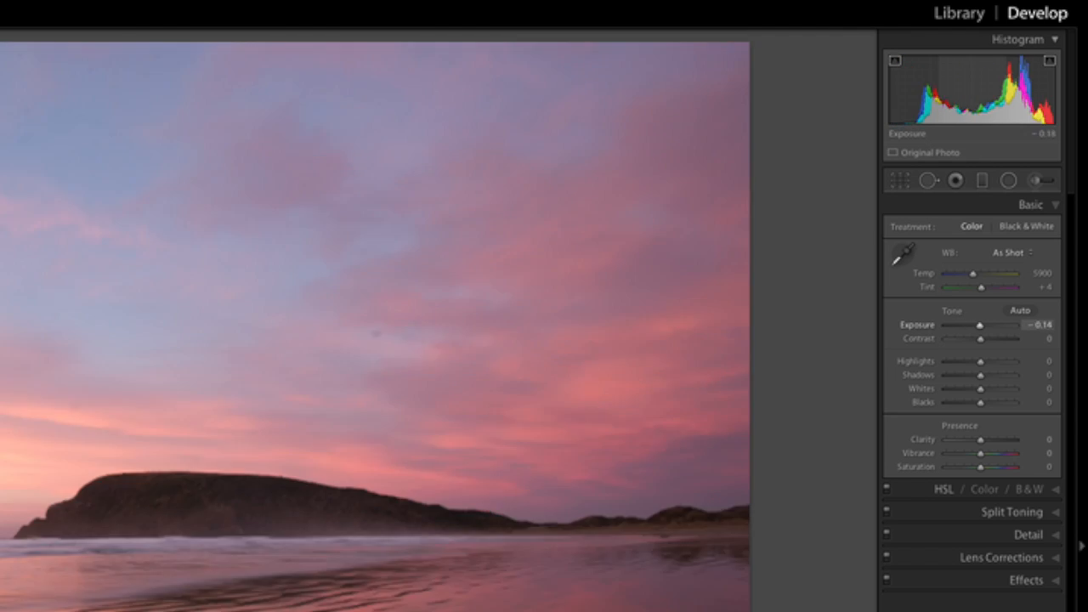
{"action": "left_click_drag", "start_coordinate": [979, 325], "coordinate": [984, 325]}
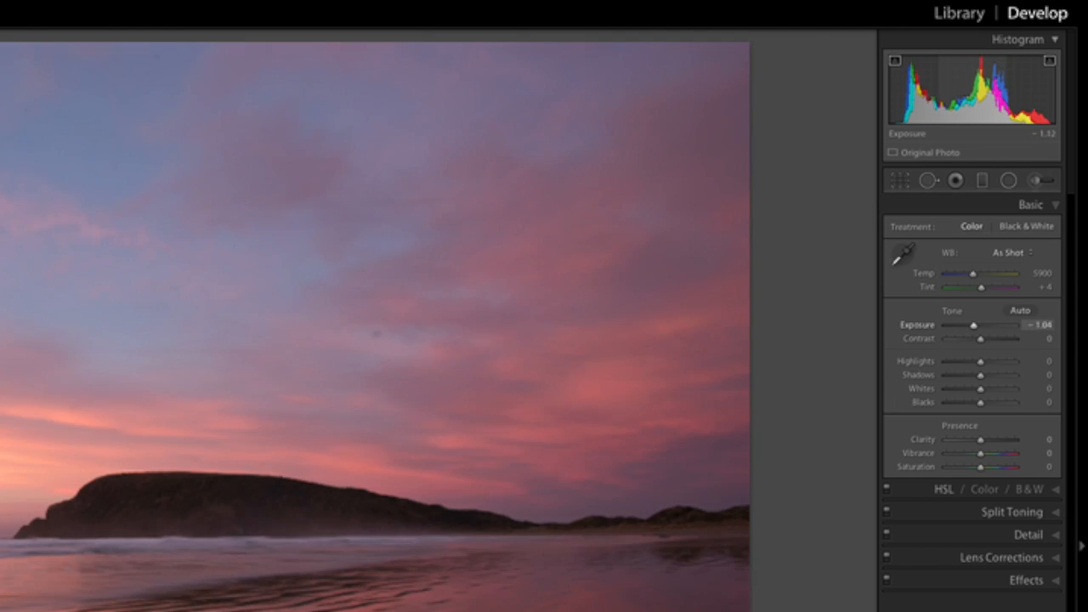
{"action": "left_click_drag", "start_coordinate": [974, 325], "coordinate": [986, 325]}
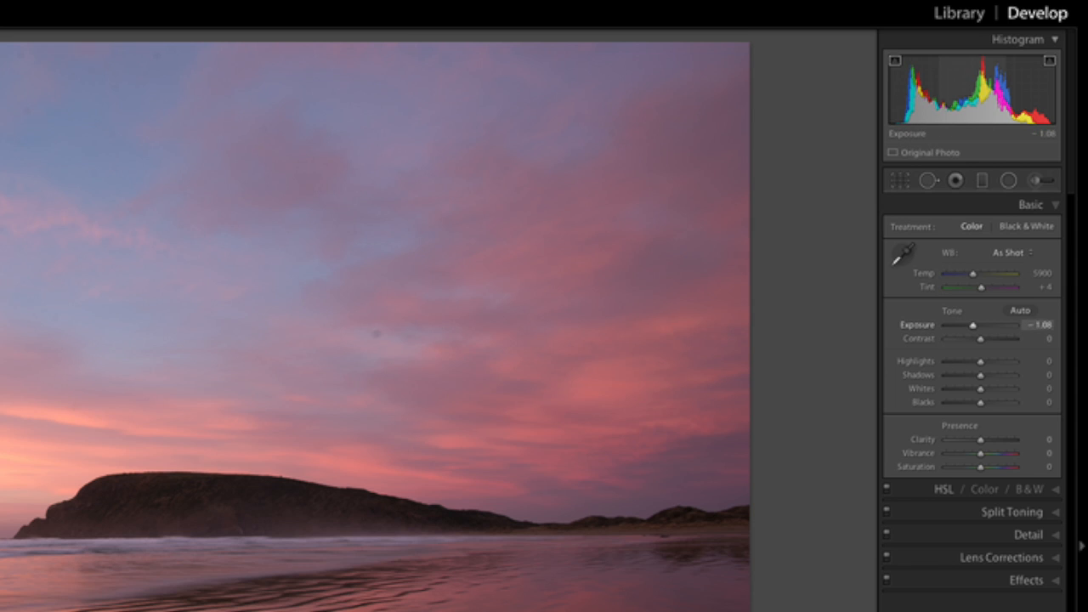
{"action": "left_click_drag", "start_coordinate": [969, 325], "coordinate": [977, 324]}
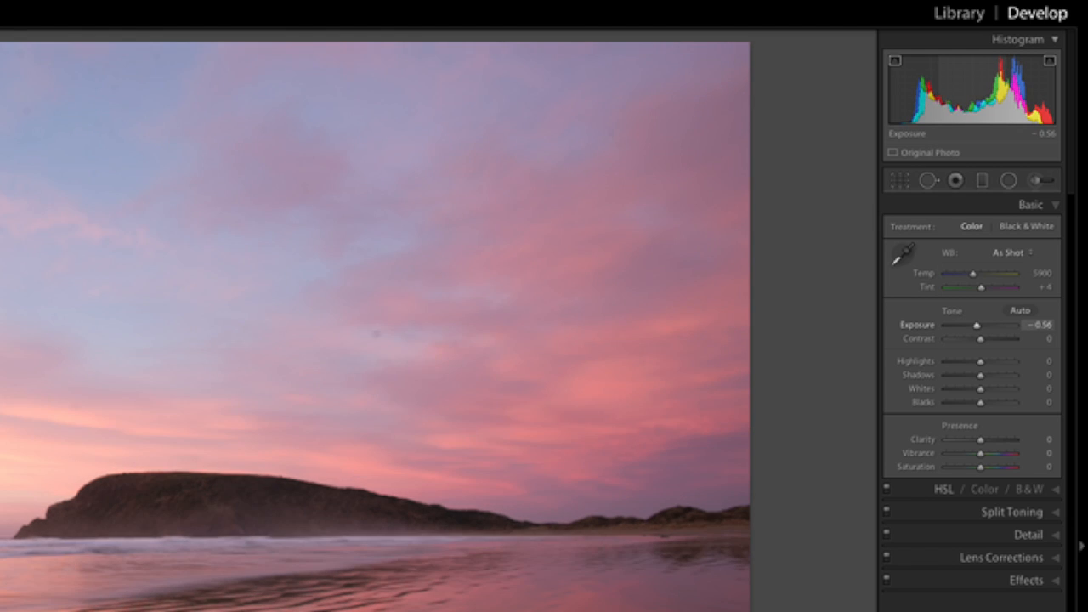
{"action": "left_click_drag", "start_coordinate": [978, 325], "coordinate": [965, 325]}
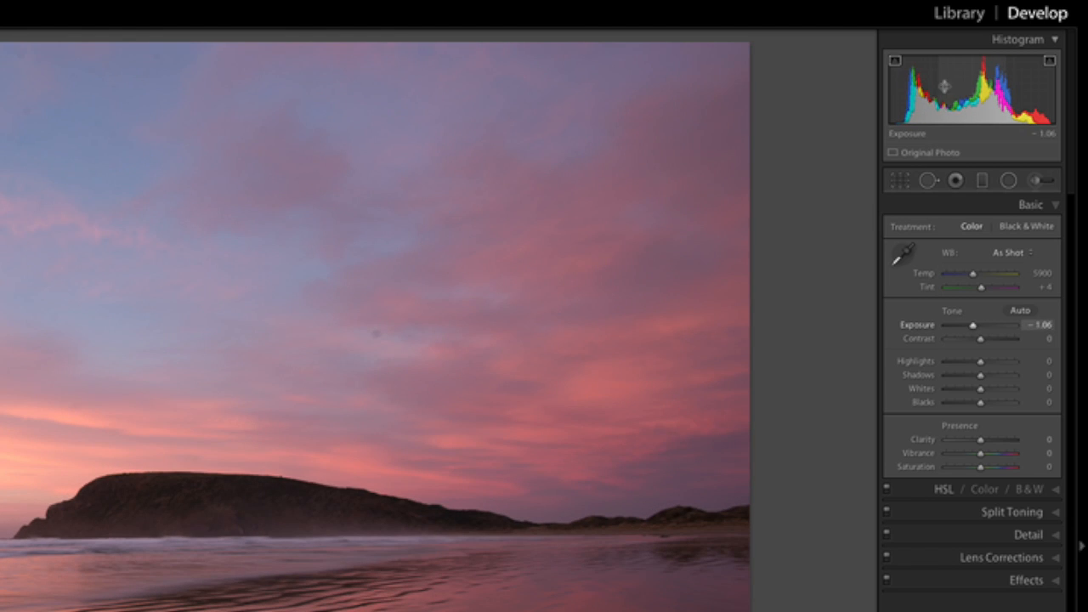
- Raise the Shadows slider and settle it at +43
{"action": "left_click_drag", "start_coordinate": [954, 375], "coordinate": [1001, 375]}
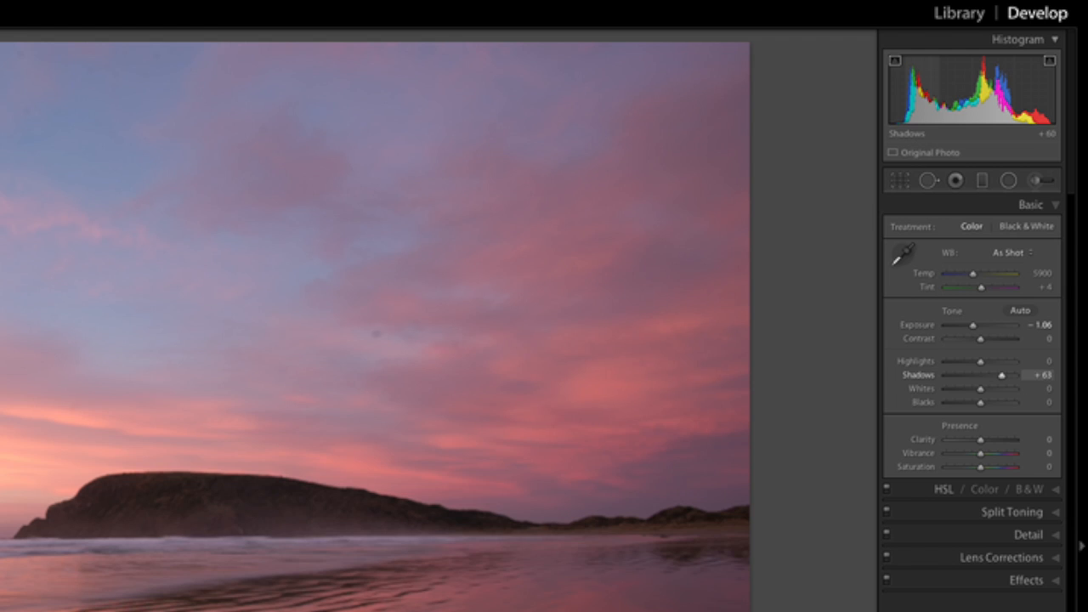
{"action": "left_click_drag", "start_coordinate": [1001, 375], "coordinate": [976, 375]}
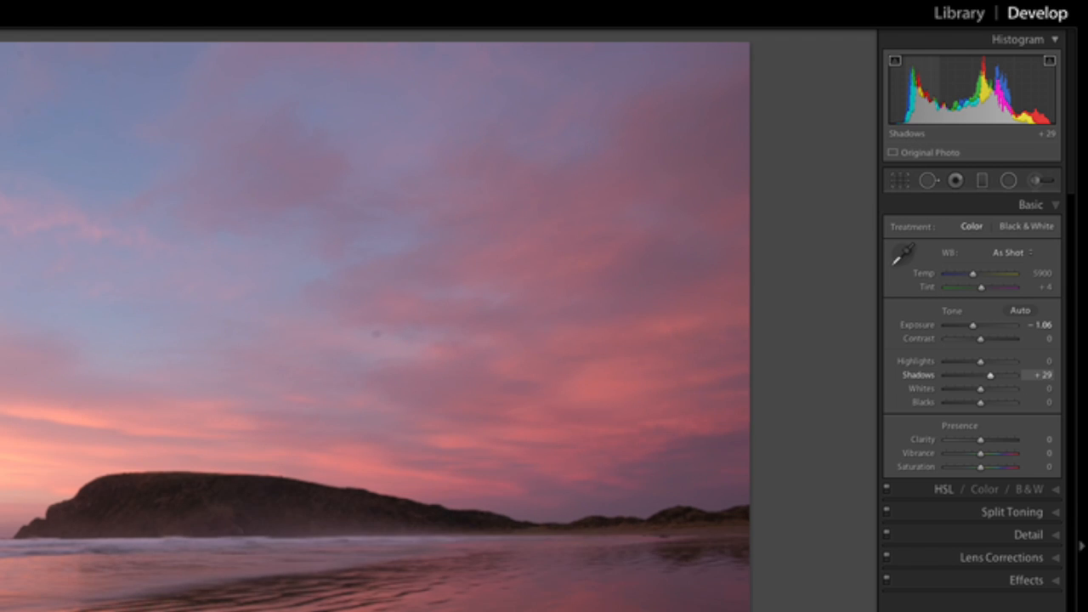
{"action": "left_click_drag", "start_coordinate": [979, 375], "coordinate": [991, 375]}
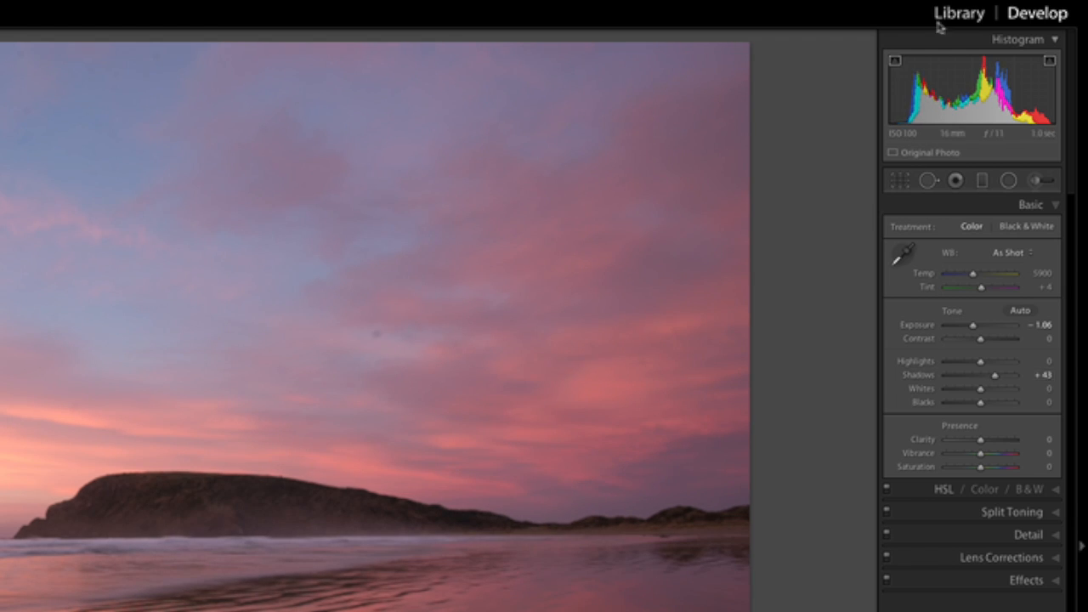
{"action": "mouse_move", "coordinate": [895, 60]}
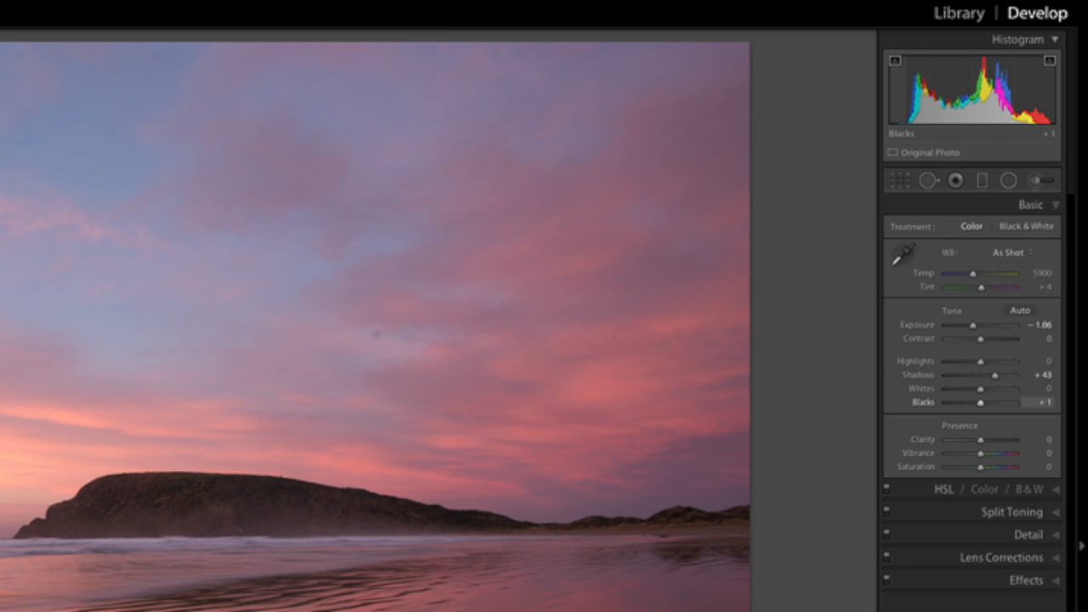
- Darken Blacks step by step past −50 until the hills begin to show clipping
{"action": "left_click_drag", "start_coordinate": [903, 113], "coordinate": [914, 113]}
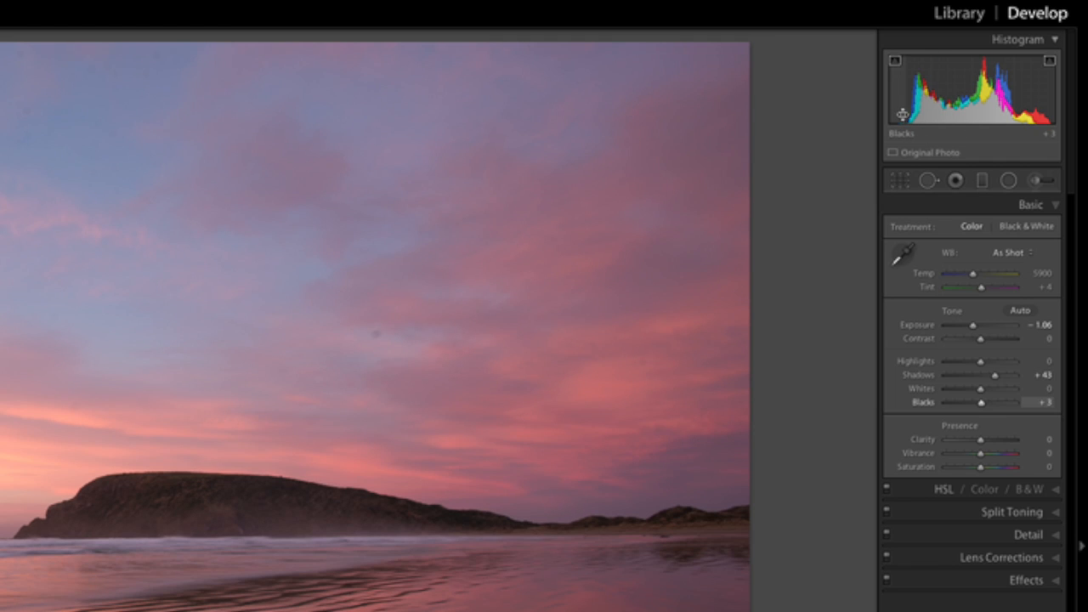
{"action": "mouse_move", "coordinate": [888, 106]}
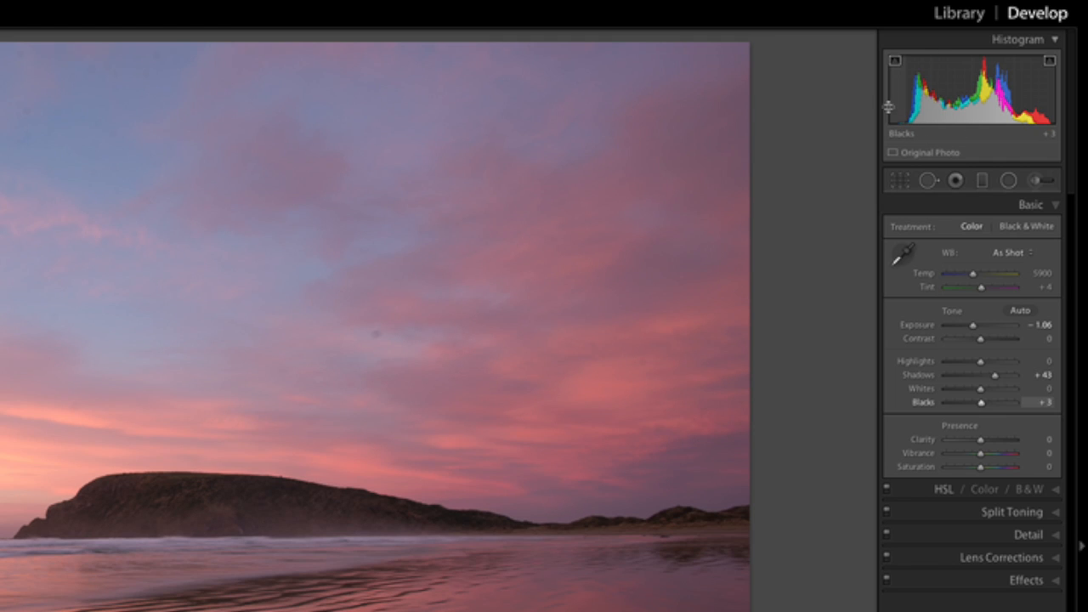
{"action": "mouse_move", "coordinate": [975, 399]}
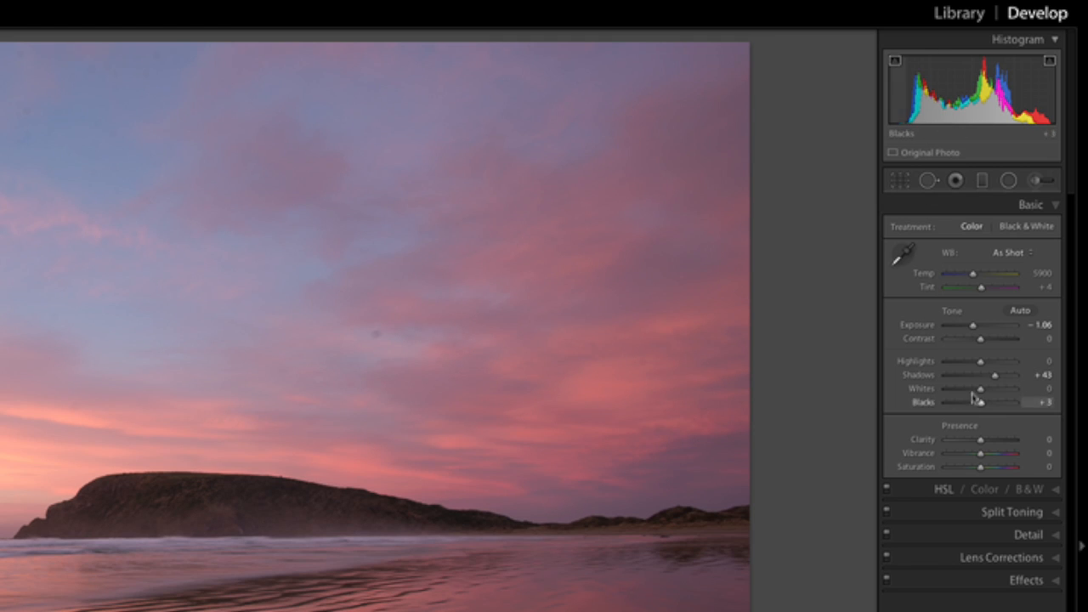
{"action": "left_click_drag", "start_coordinate": [982, 402], "coordinate": [978, 402]}
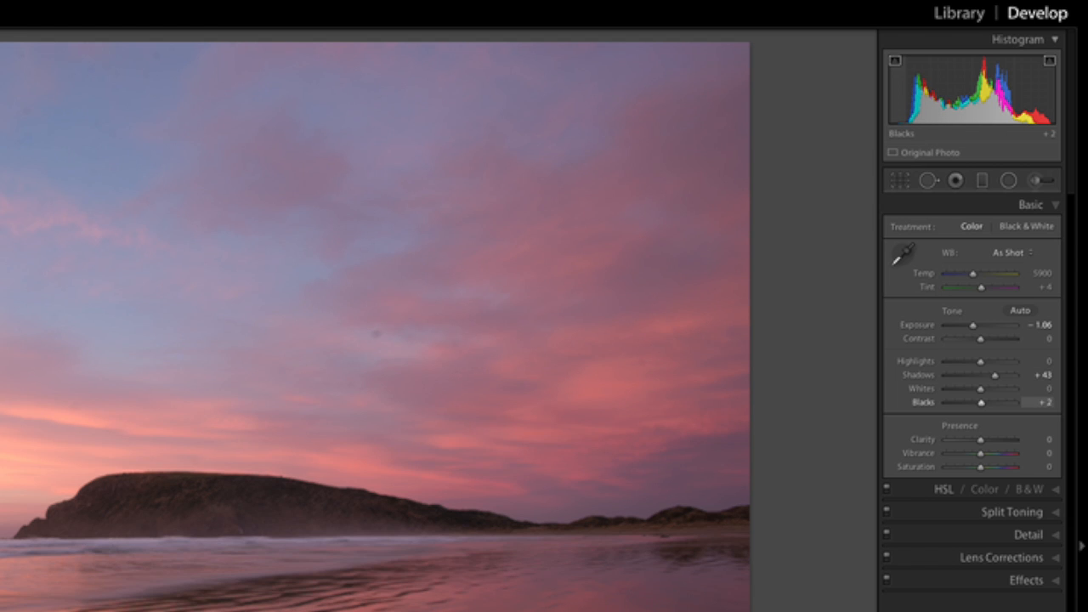
{"action": "left_click_drag", "start_coordinate": [996, 403], "coordinate": [971, 402]}
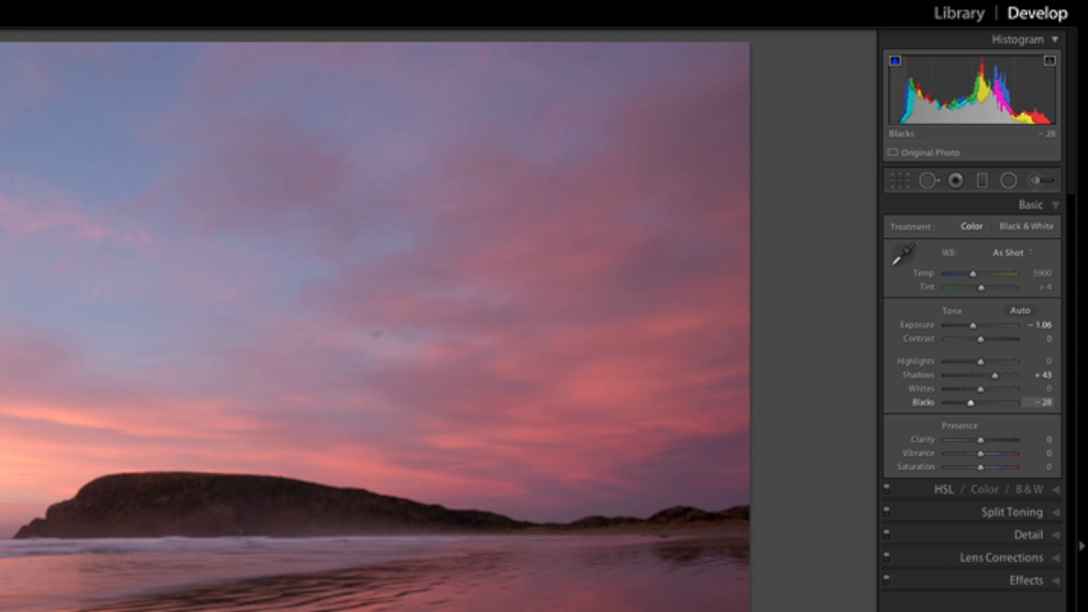
{"action": "left_click_drag", "start_coordinate": [999, 402], "coordinate": [995, 402]}
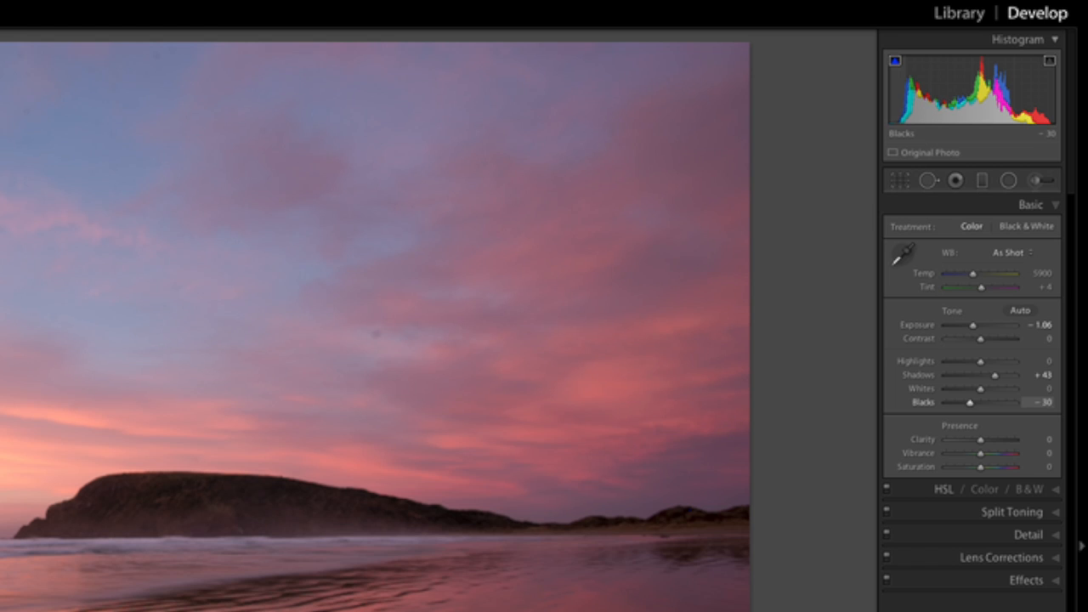
{"action": "left_click_drag", "start_coordinate": [996, 402], "coordinate": [992, 402]}
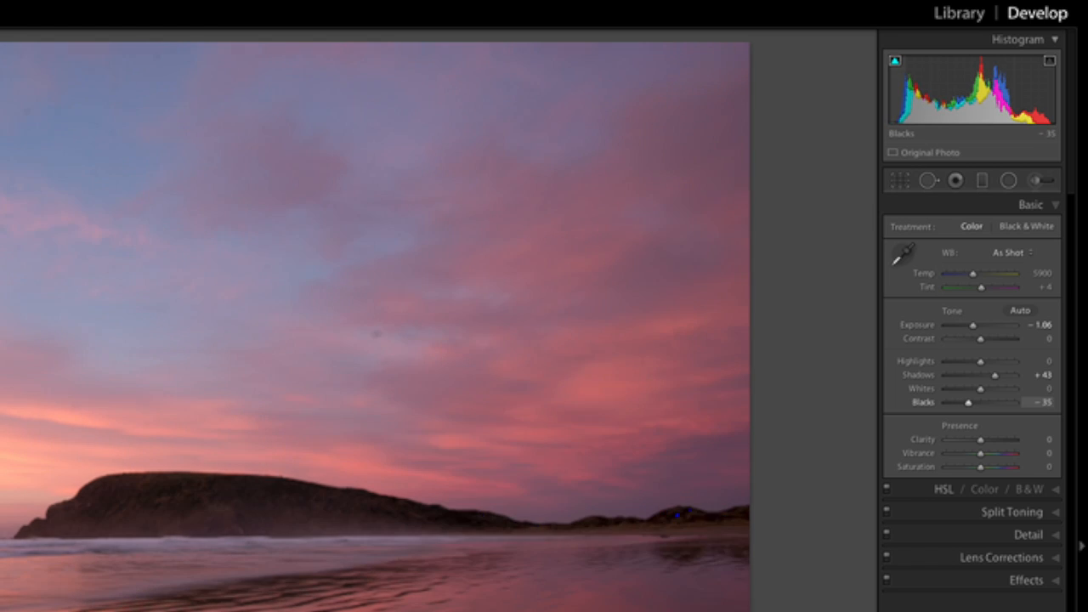
{"action": "left_click_drag", "start_coordinate": [975, 402], "coordinate": [966, 402]}
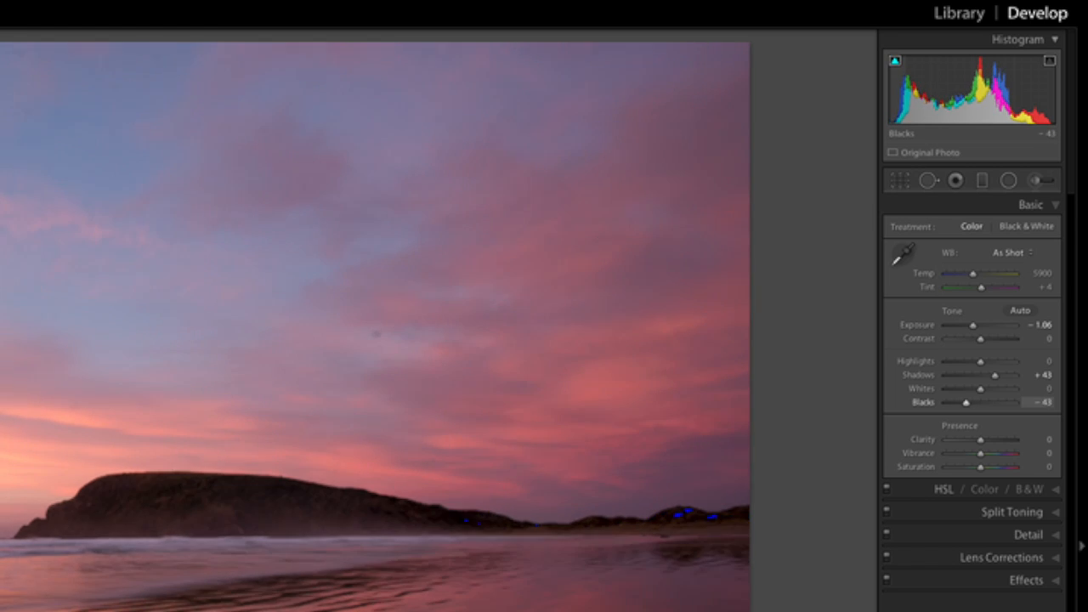
{"action": "left_click_drag", "start_coordinate": [973, 402], "coordinate": [966, 402]}
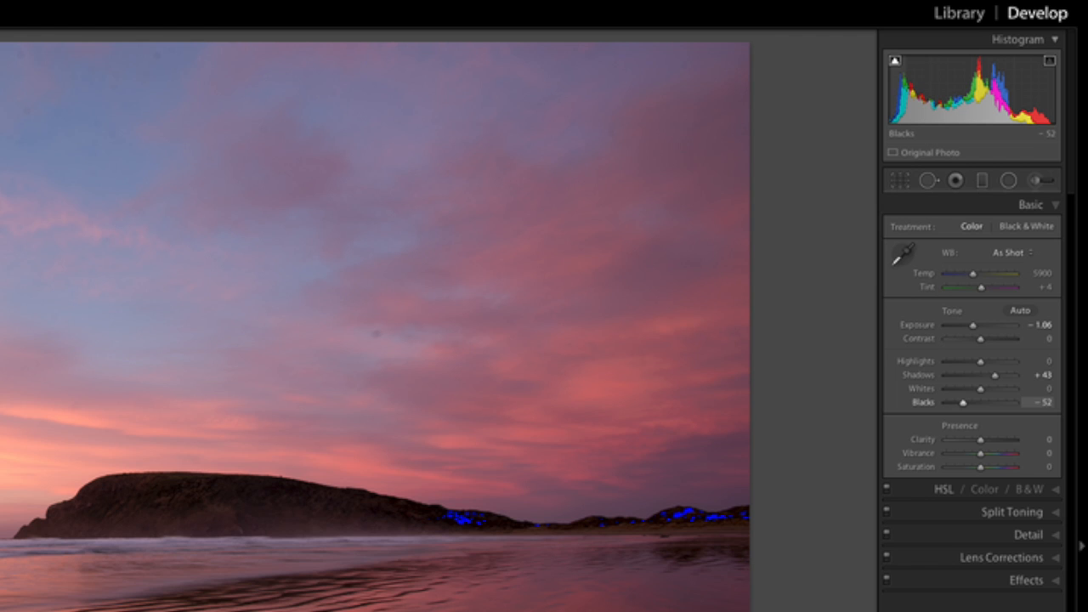
- Deepen Blacks further, test slightly darker, then settle at −64 to limit headland clipping
{"action": "left_click_drag", "start_coordinate": [984, 402], "coordinate": [960, 402]}
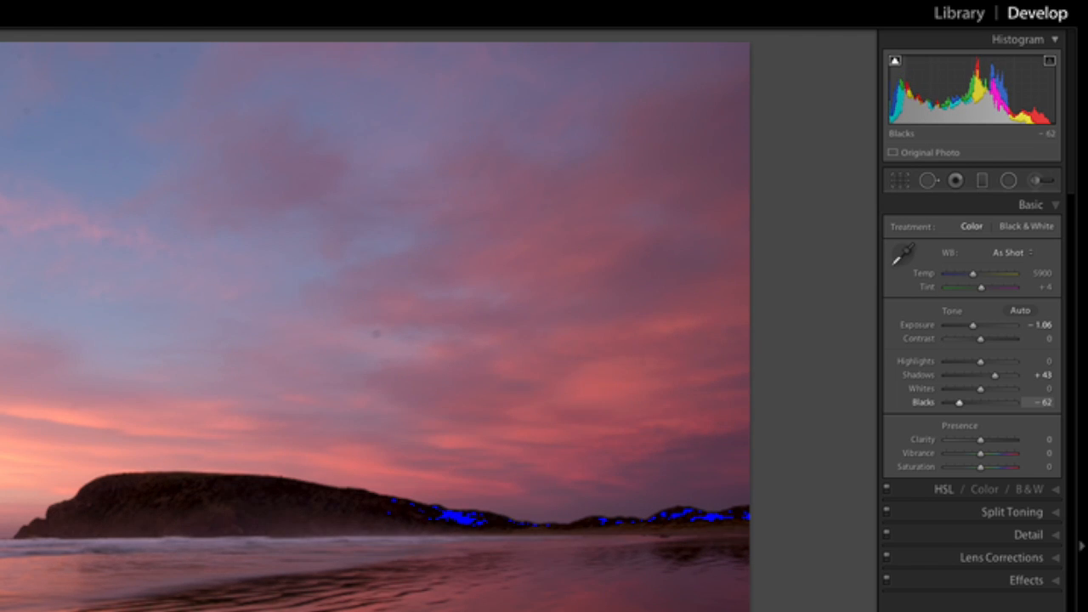
{"action": "left_click_drag", "start_coordinate": [959, 402], "coordinate": [957, 402]}
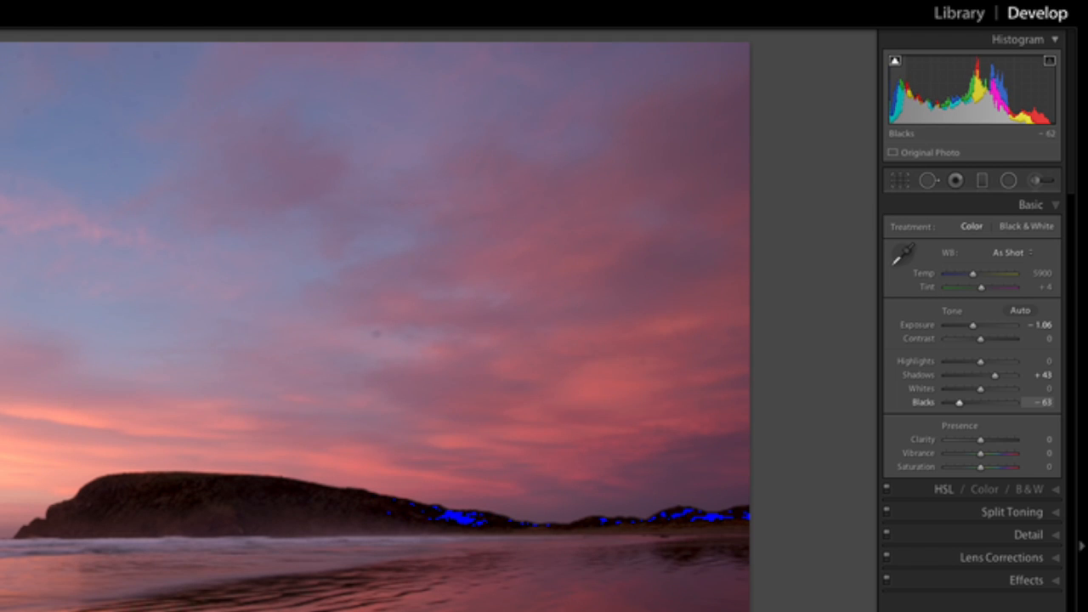
{"action": "left_click_drag", "start_coordinate": [957, 403], "coordinate": [952, 403]}
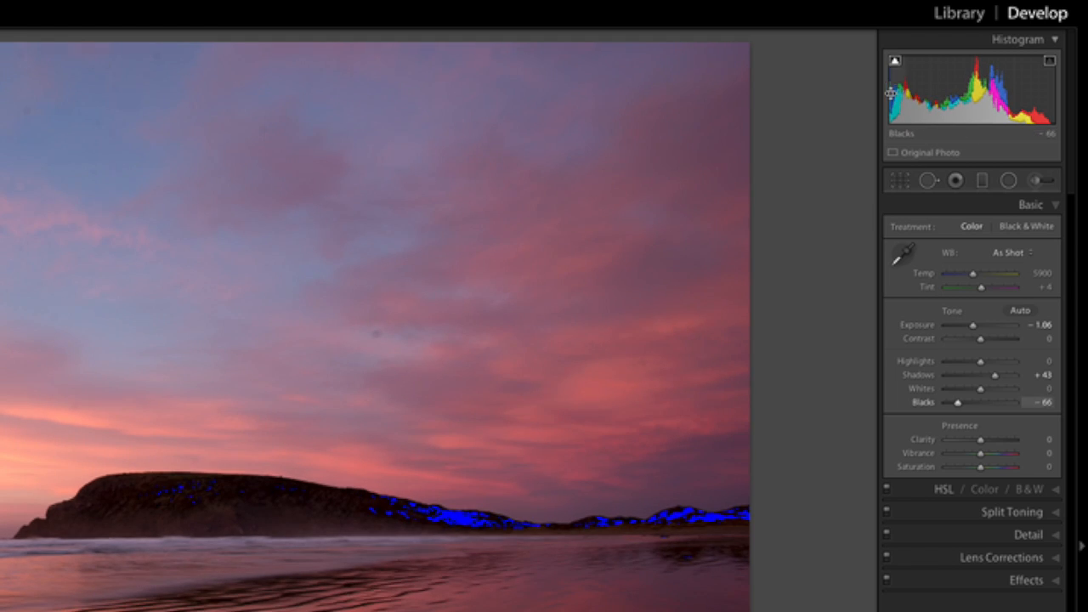
{"action": "left_click_drag", "start_coordinate": [959, 402], "coordinate": [962, 402]}
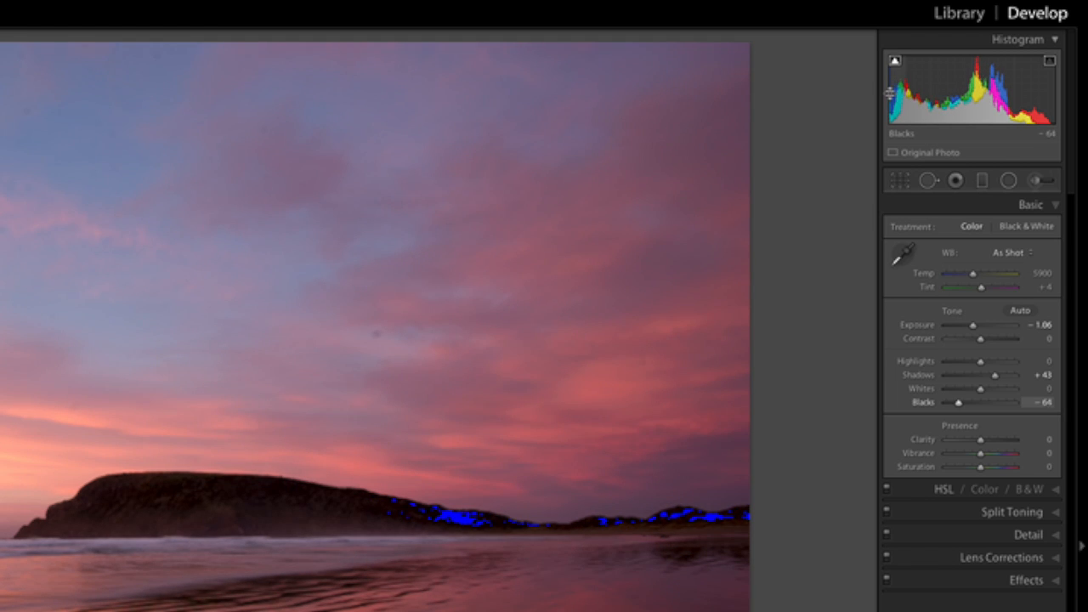
{"action": "mouse_move", "coordinate": [607, 388]}
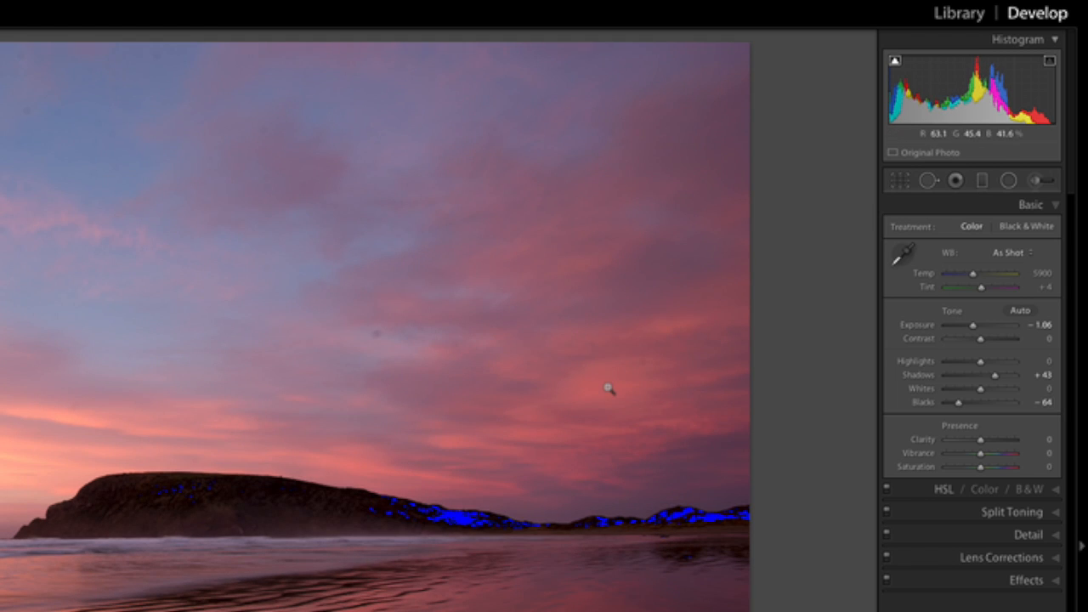
{"action": "mouse_move", "coordinate": [465, 488]}
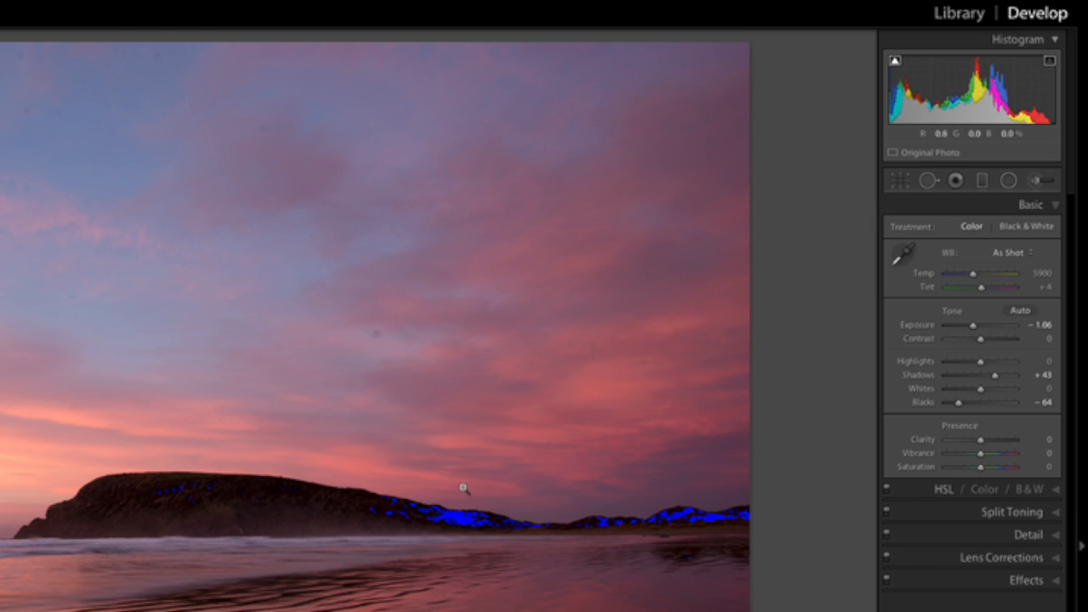
{"action": "mouse_move", "coordinate": [894, 60]}
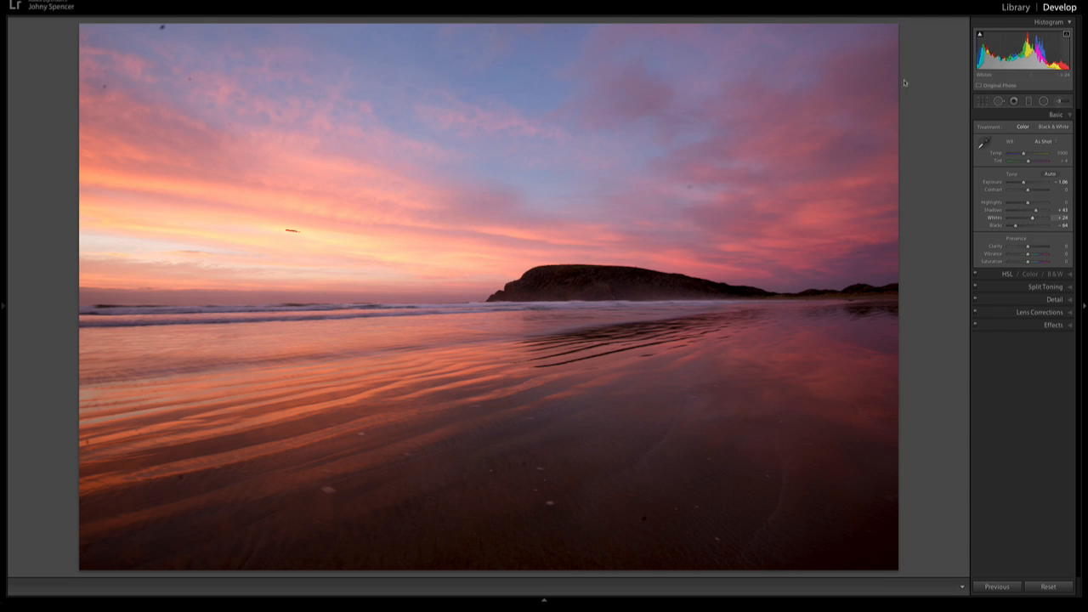
{"action": "mouse_move", "coordinate": [851, 132]}
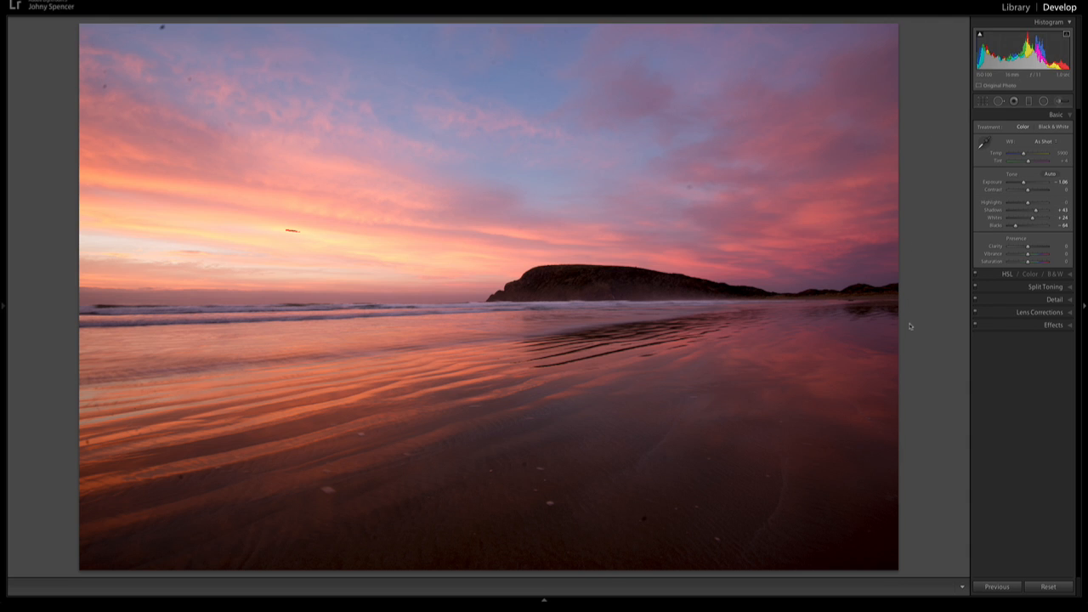
{"action": "mouse_move", "coordinate": [936, 194]}
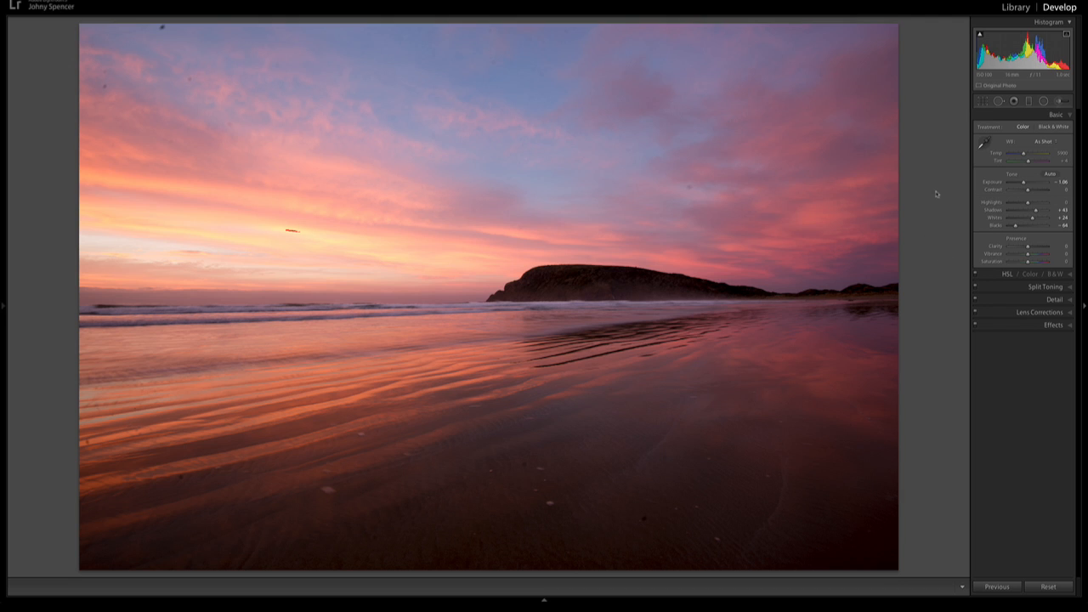
{"action": "mouse_move", "coordinate": [930, 210]}
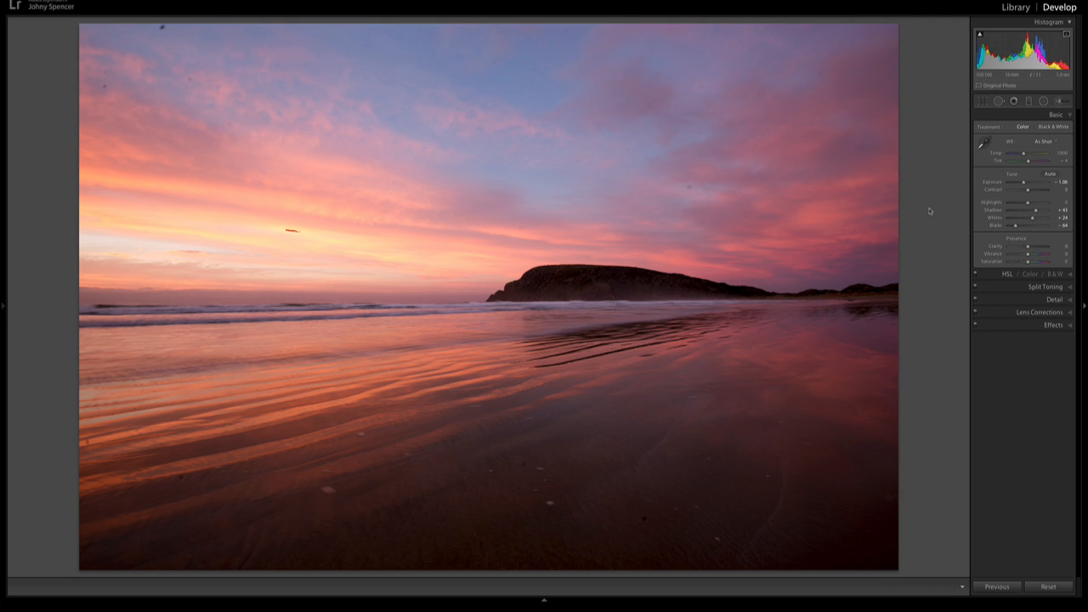
{"action": "mouse_move", "coordinate": [920, 185]}
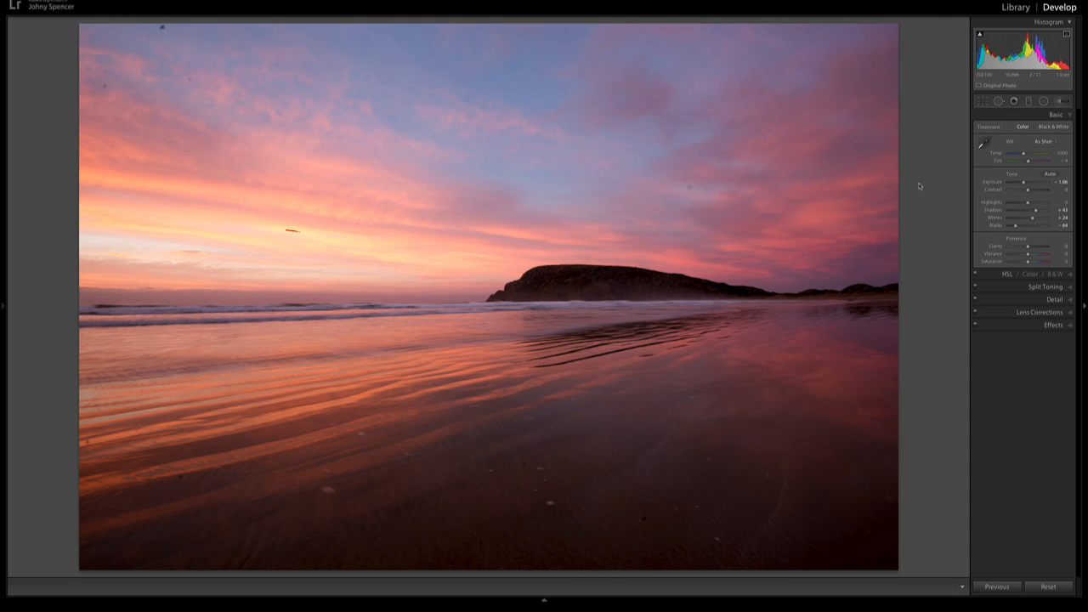
{"action": "mouse_move", "coordinate": [926, 192]}
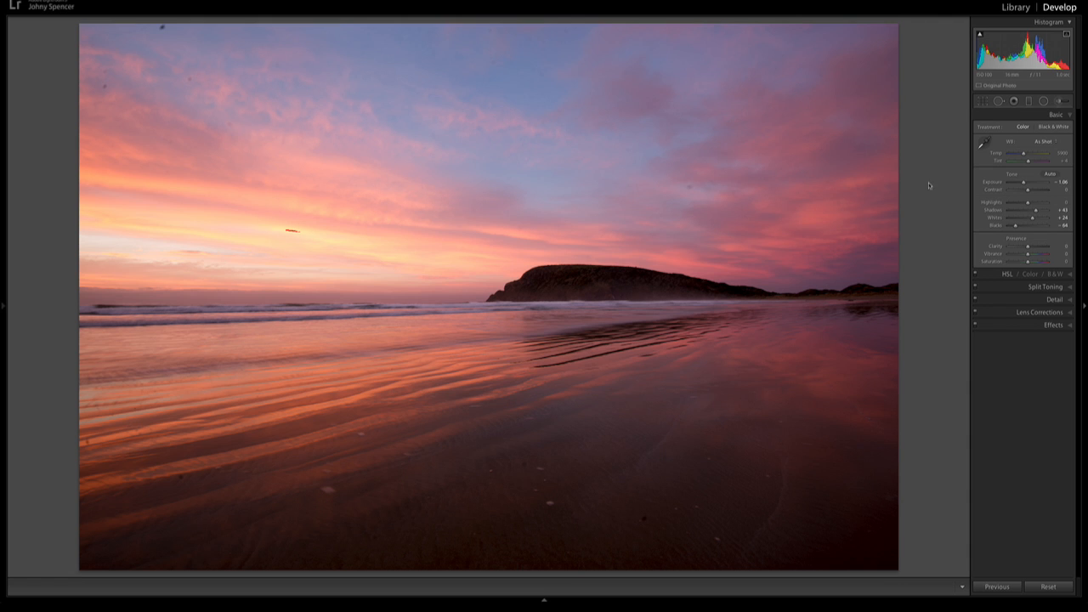
{"action": "mouse_move", "coordinate": [927, 187]}
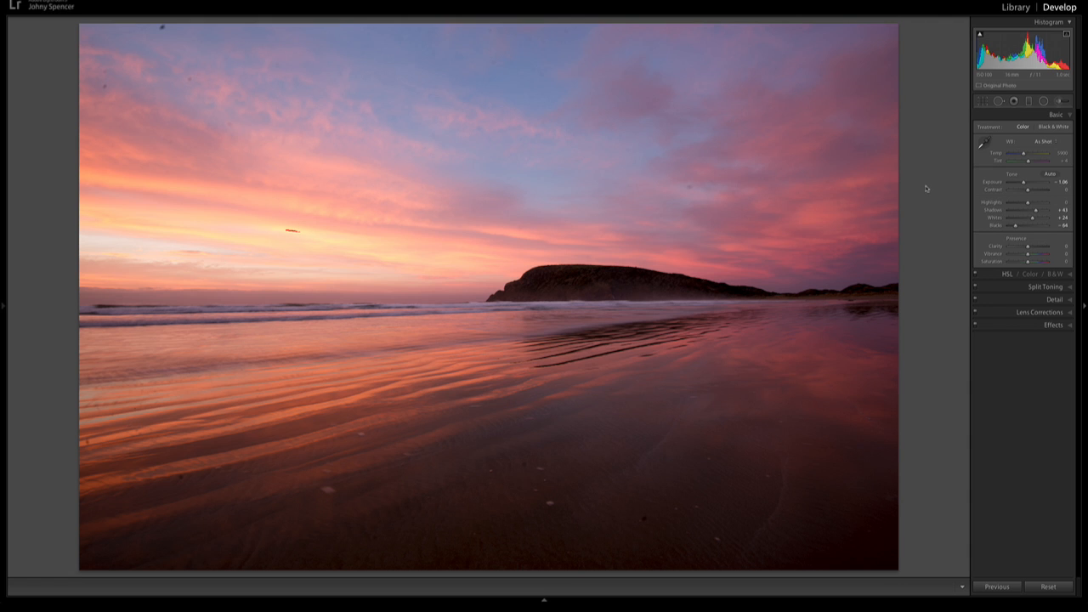